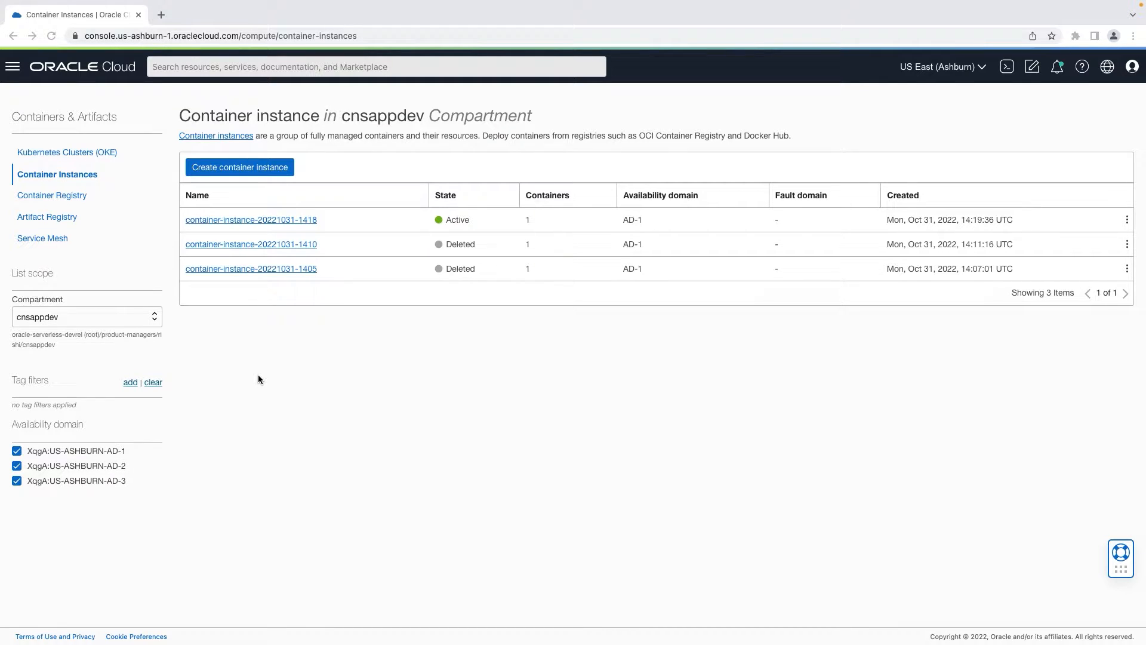
{"action": "mouse_move", "coordinate": [116, 188]}
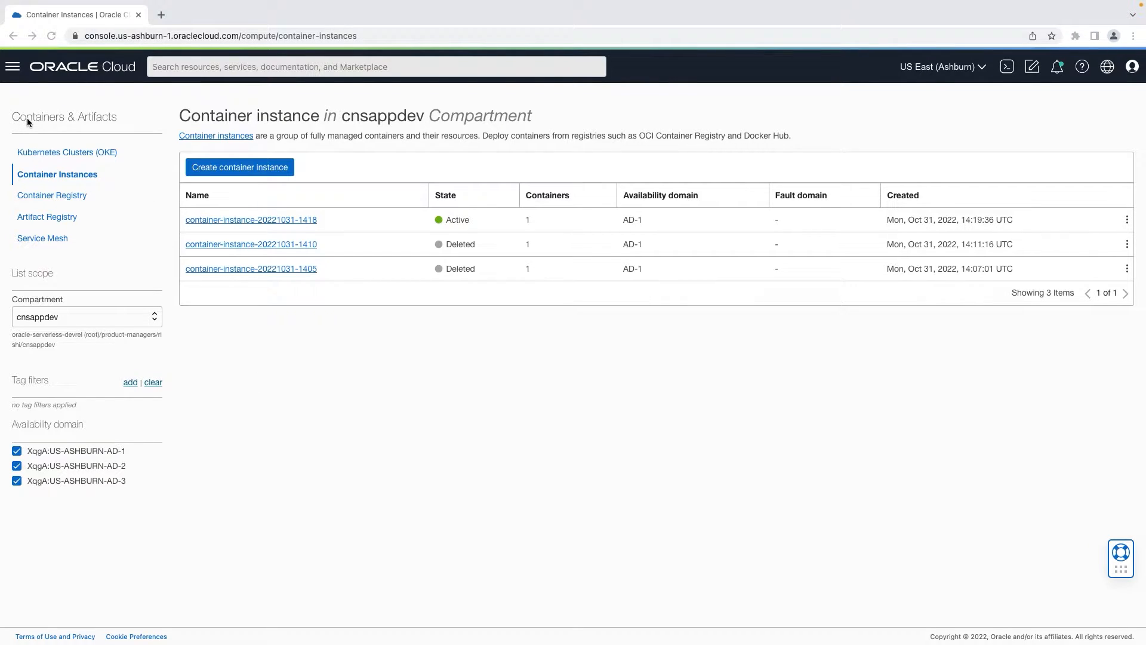
{"action": "mouse_move", "coordinate": [77, 87]}
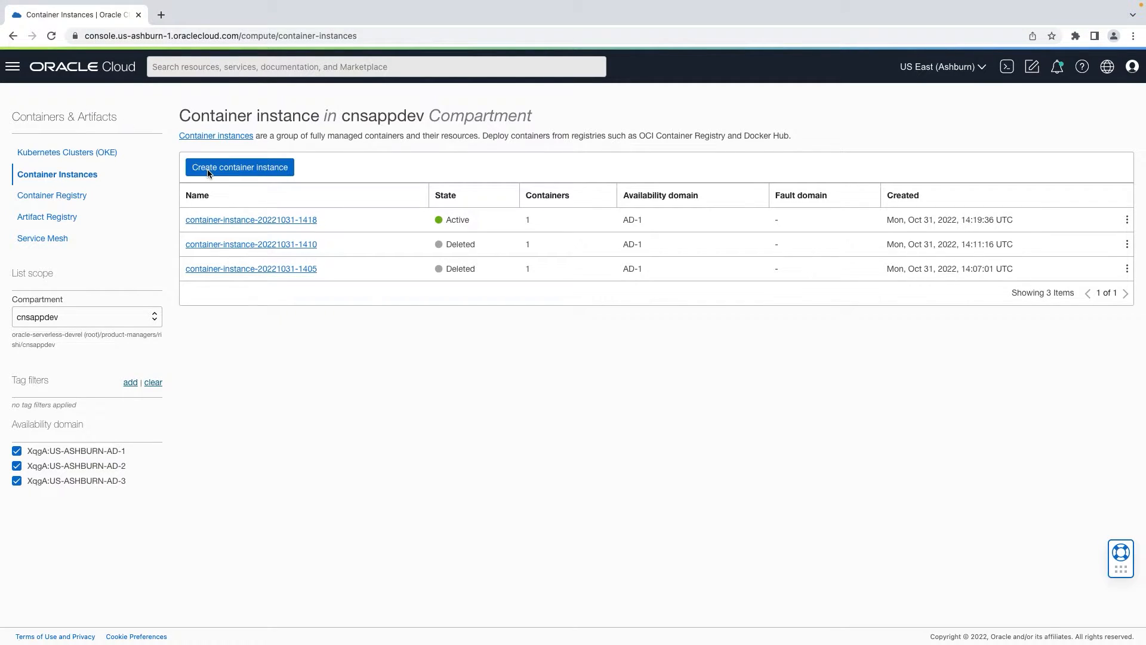
Begin a new container instance with the default CI.Standard.E4.Flex shape, 1 OCPU and 1 GB memory
{"action": "left_click", "coordinate": [241, 167]}
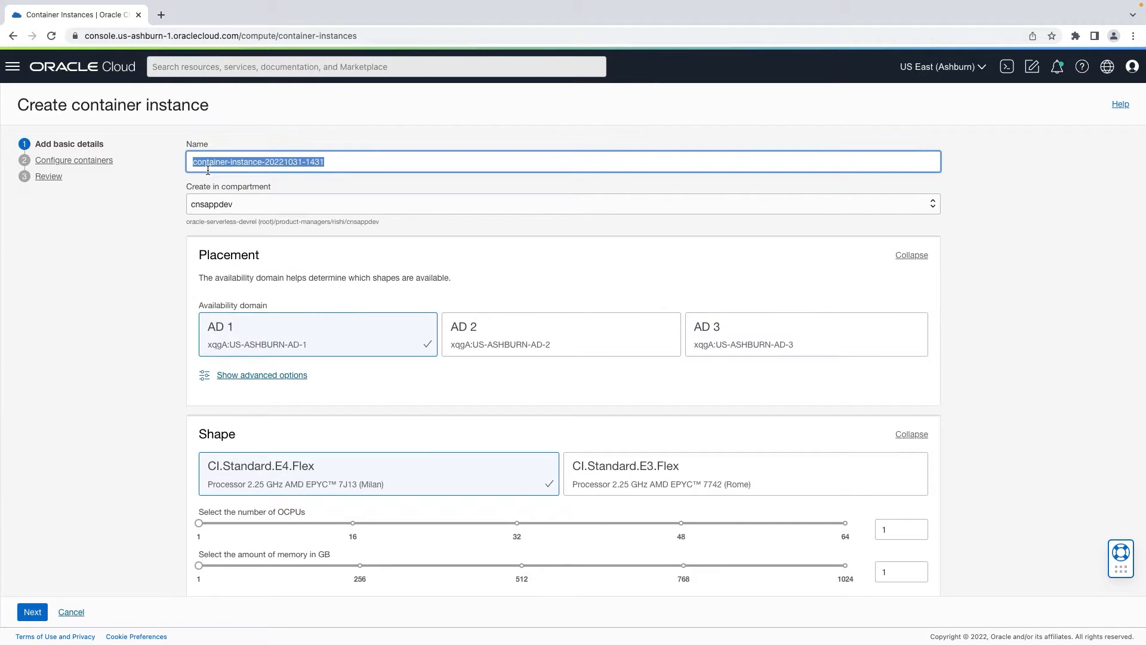
{"action": "mouse_move", "coordinate": [130, 203]}
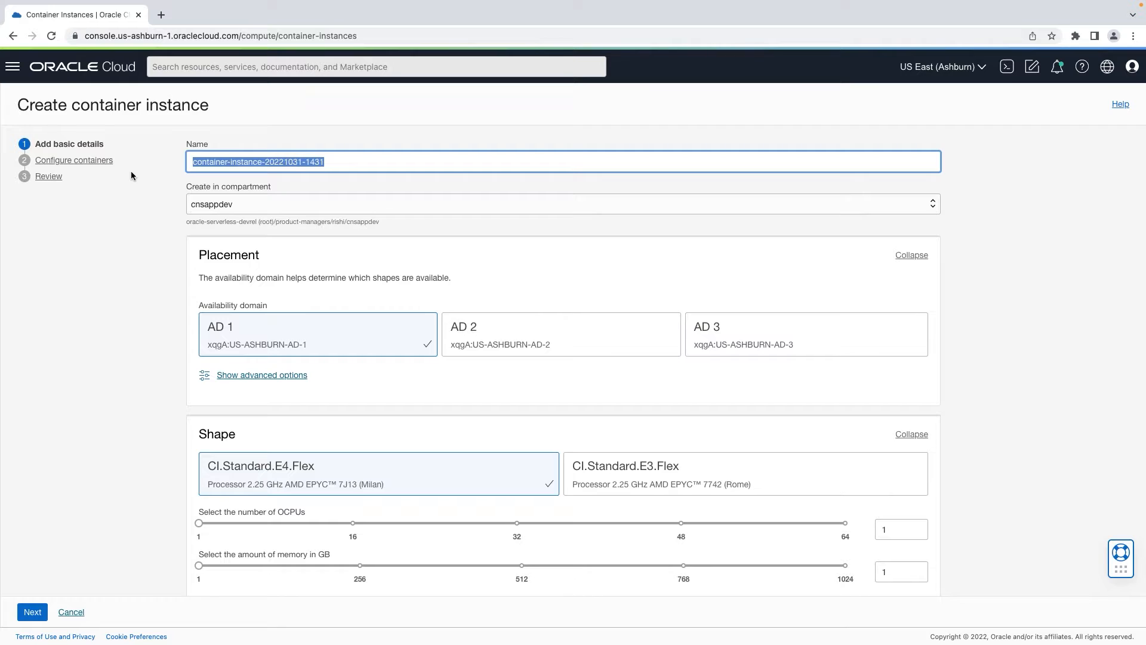
{"action": "mouse_move", "coordinate": [178, 233]}
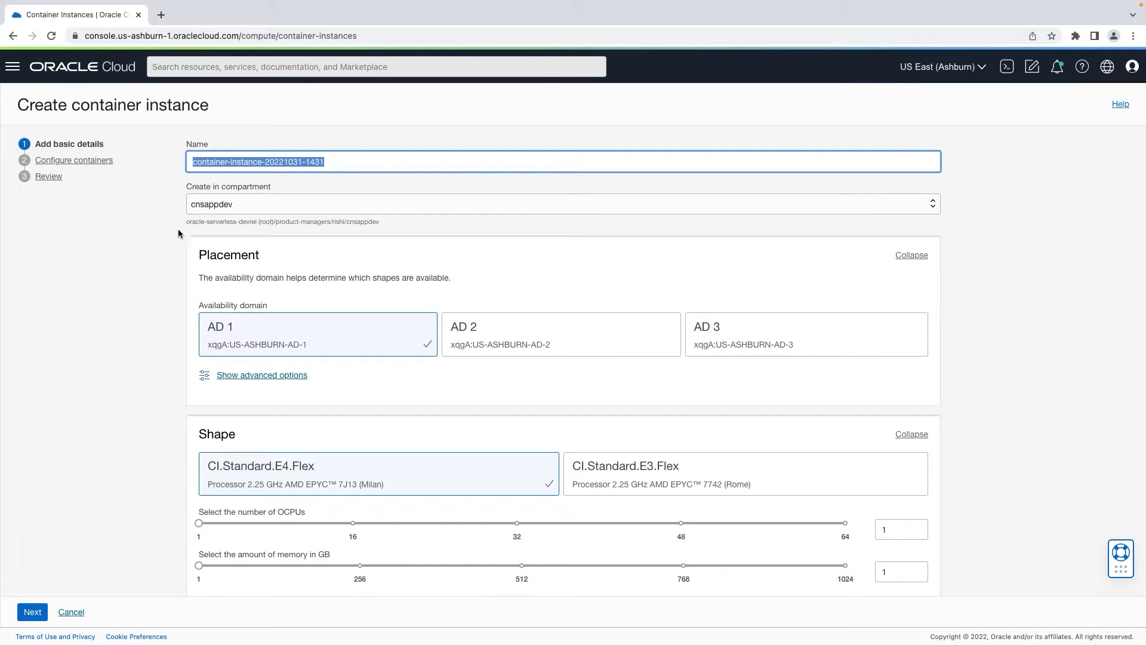
{"action": "mouse_move", "coordinate": [185, 197]}
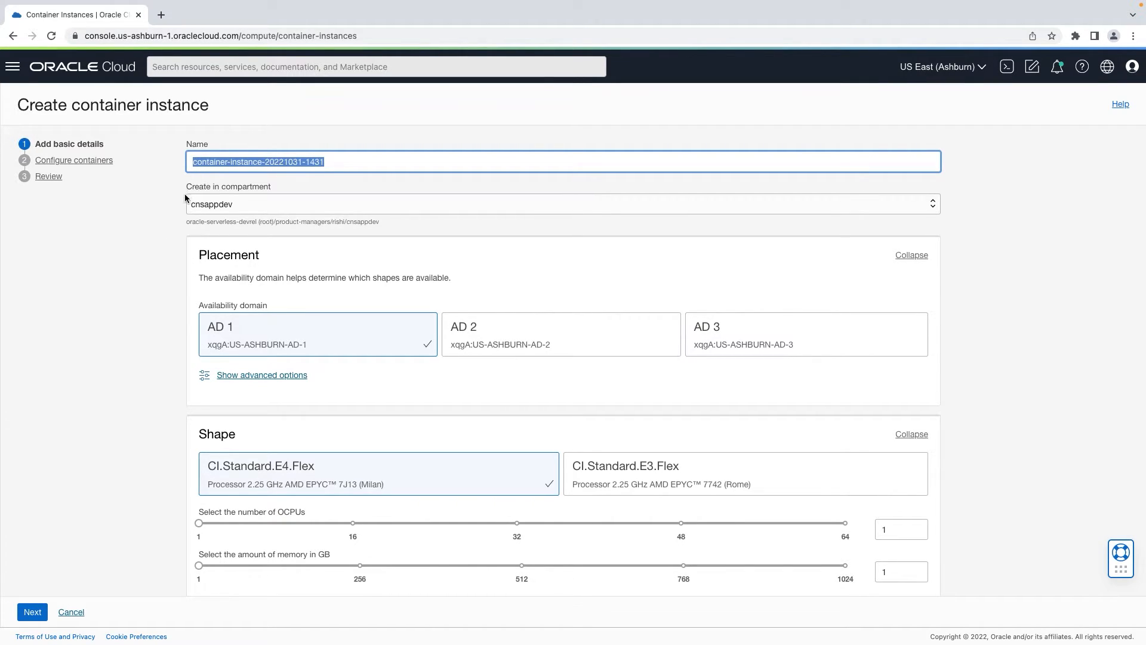
{"action": "mouse_move", "coordinate": [193, 359]}
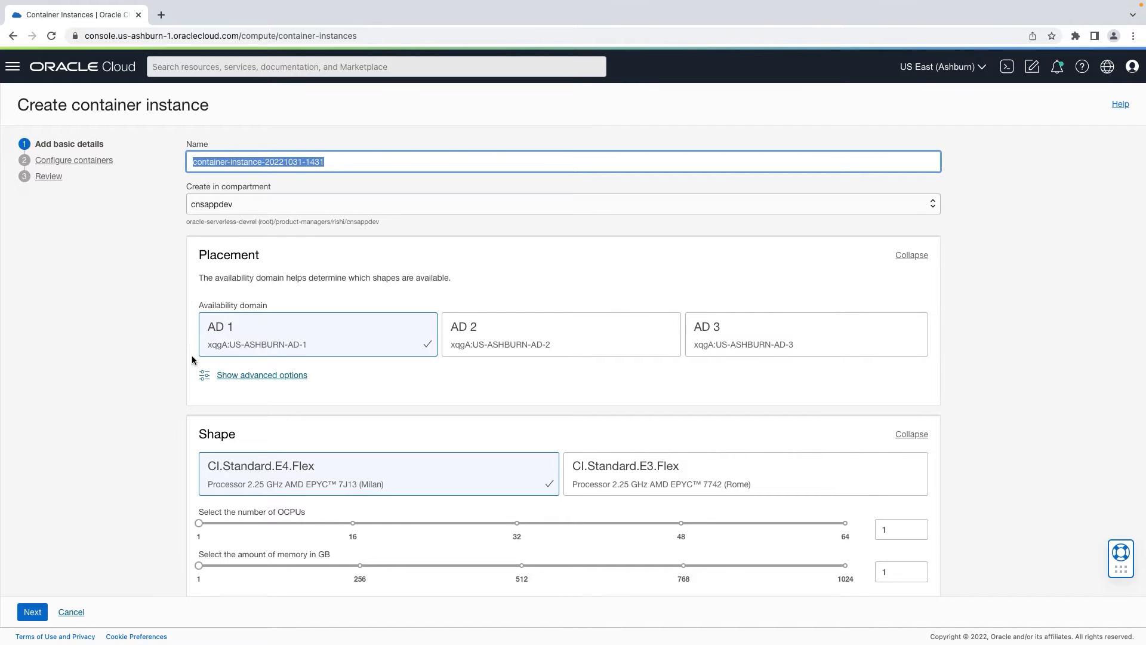
{"action": "scroll", "scroll_direction": "down", "scroll_amount": 3}
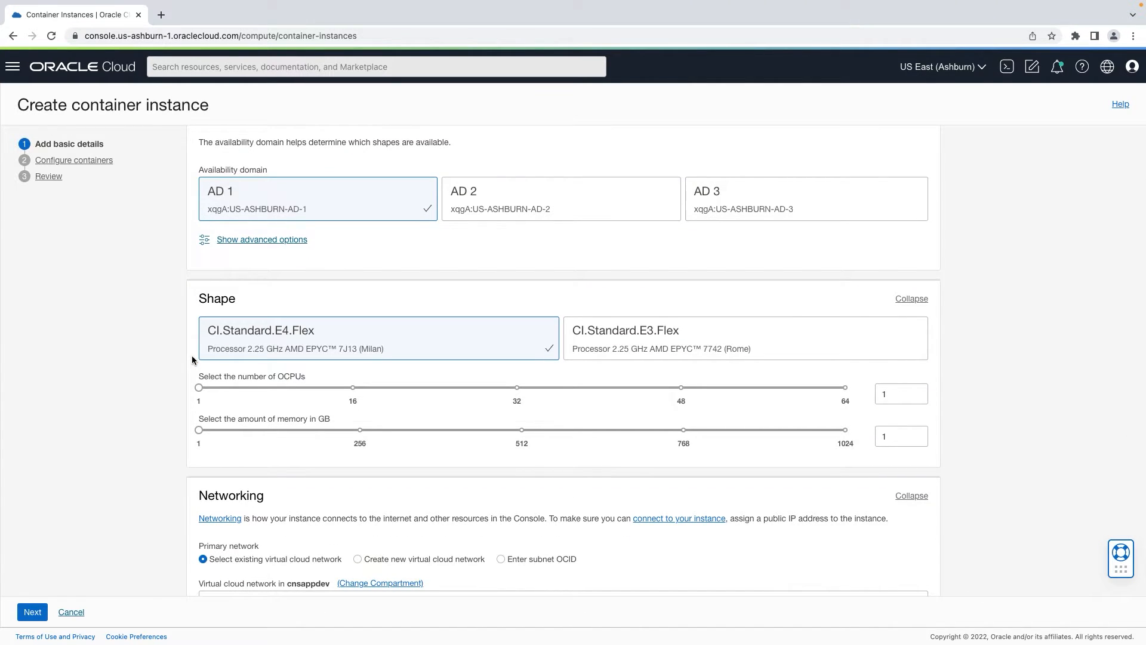
{"action": "left_click_drag", "start_coordinate": [200, 387], "coordinate": [842, 387]}
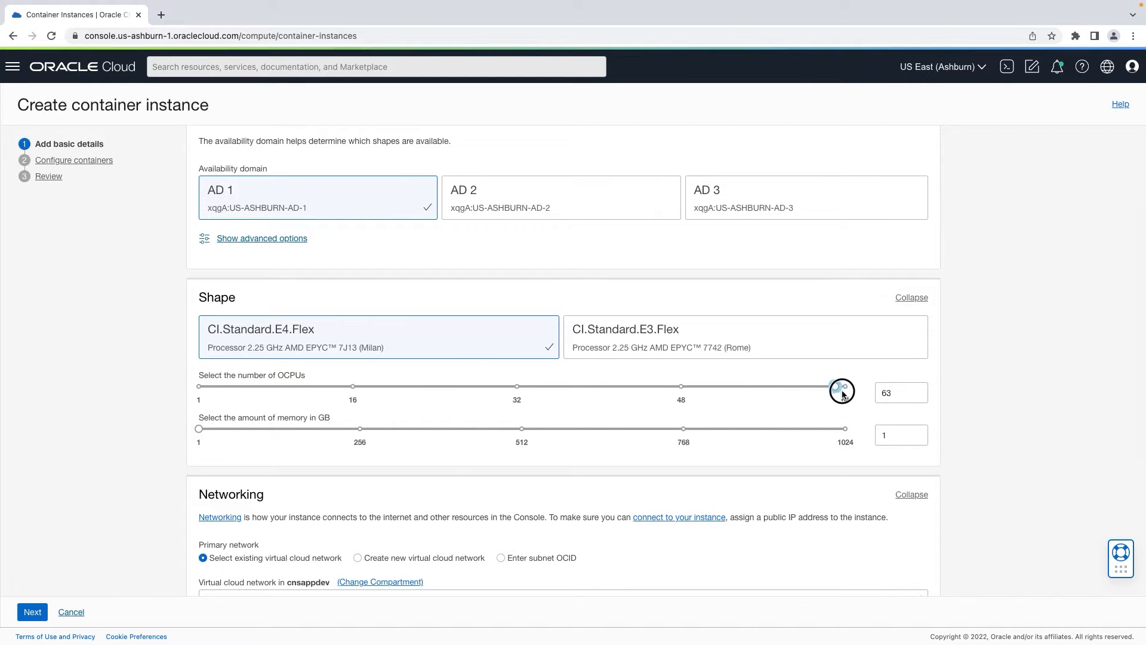
{"action": "left_click_drag", "start_coordinate": [842, 386], "coordinate": [198, 386]}
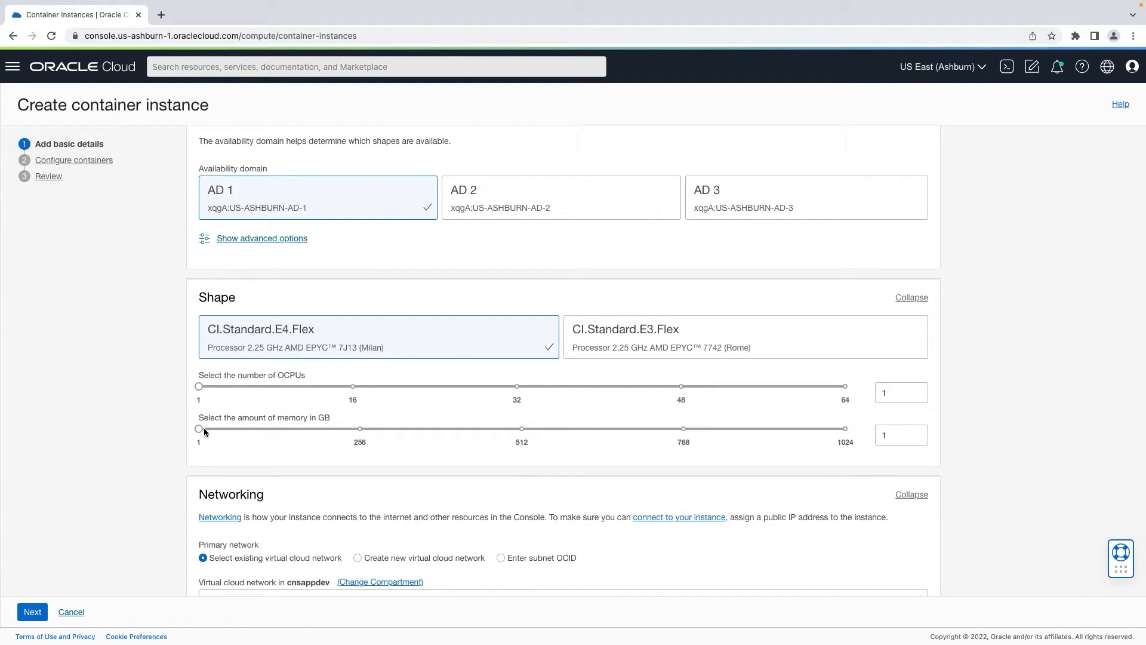
{"action": "left_click_drag", "start_coordinate": [199, 429], "coordinate": [814, 425]}
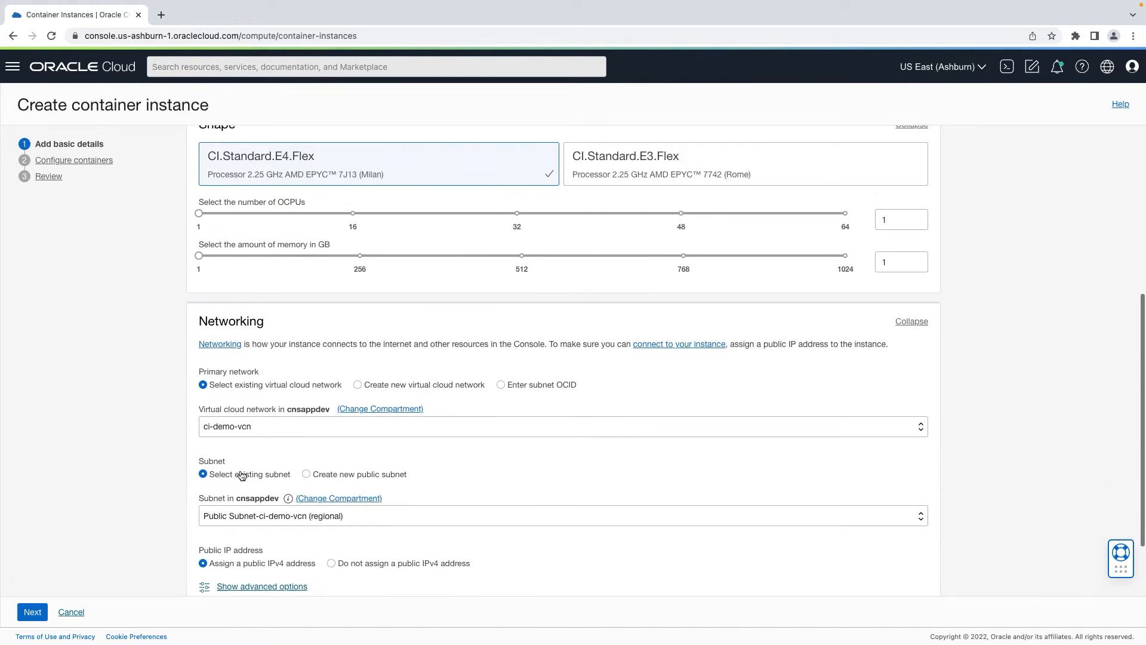
{"action": "scroll", "scroll_direction": "down", "scroll_amount": 3}
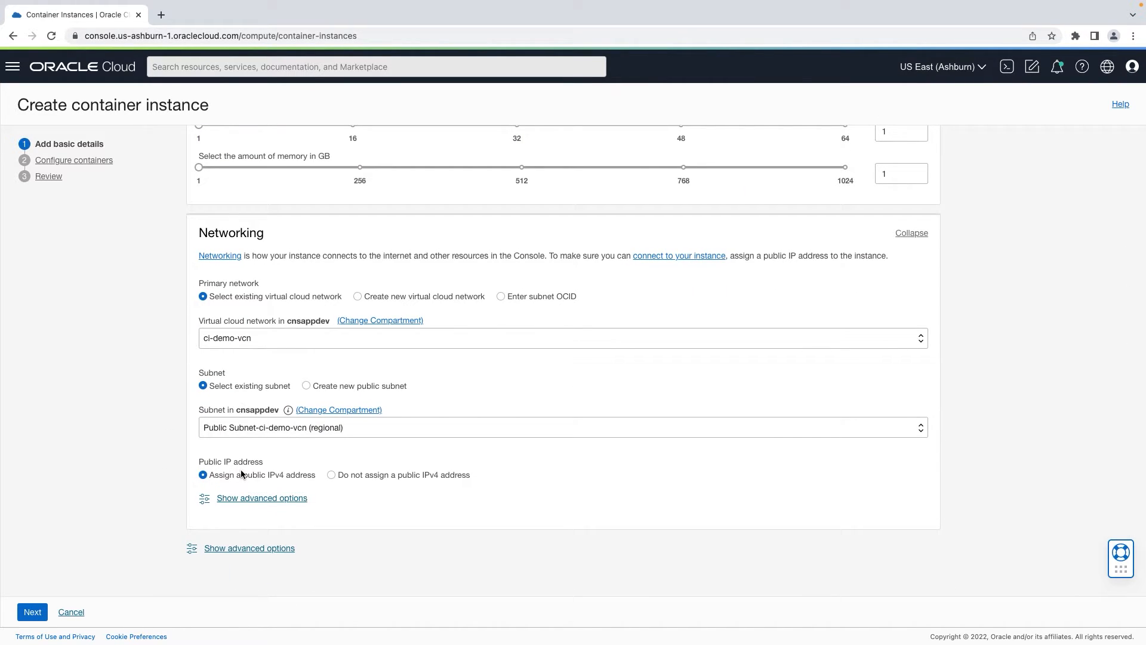
{"action": "mouse_move", "coordinate": [231, 472]}
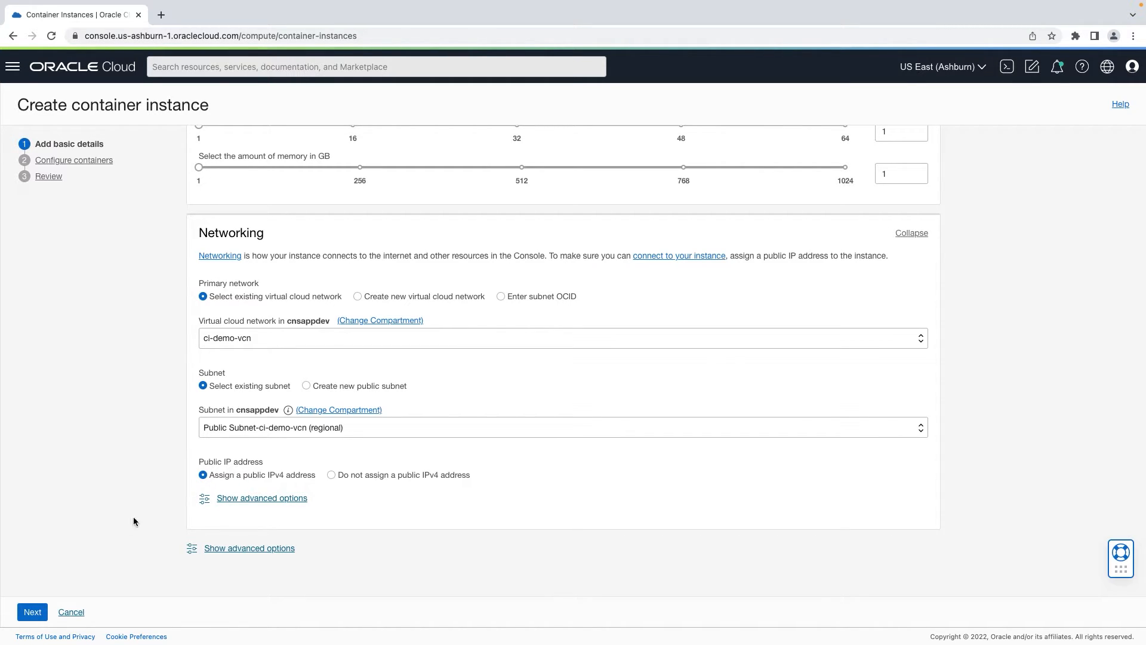
Accept the basic details and bring up the image picker for Container - 1
{"action": "left_click", "coordinate": [31, 611]}
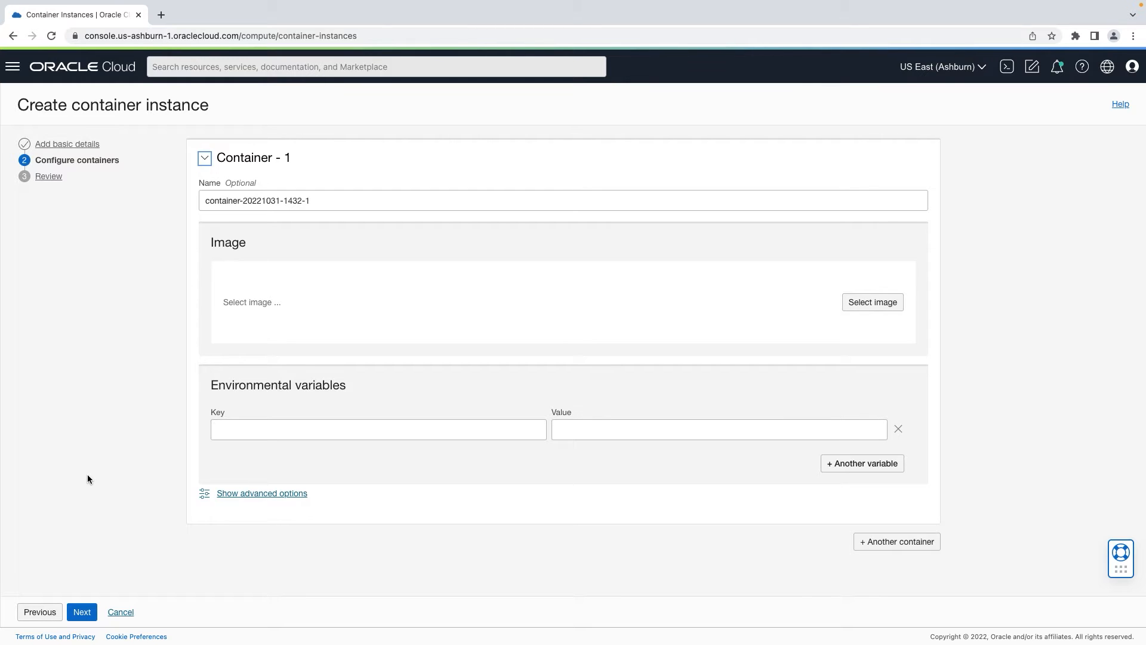
{"action": "mouse_move", "coordinate": [131, 464]}
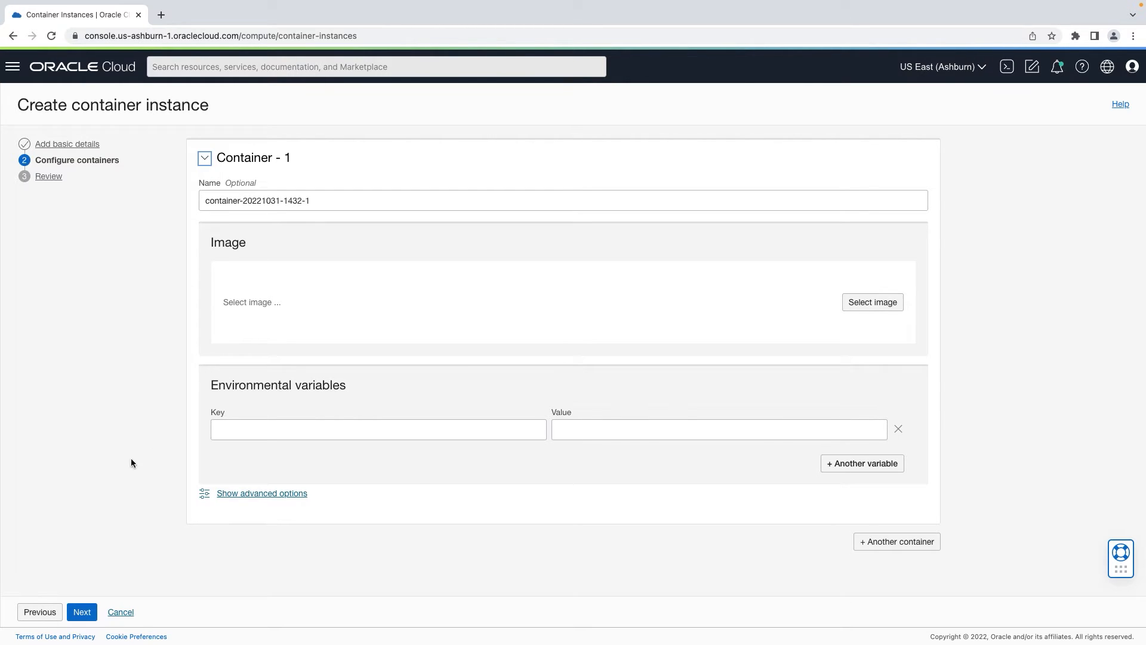
{"action": "left_click", "coordinate": [872, 302]}
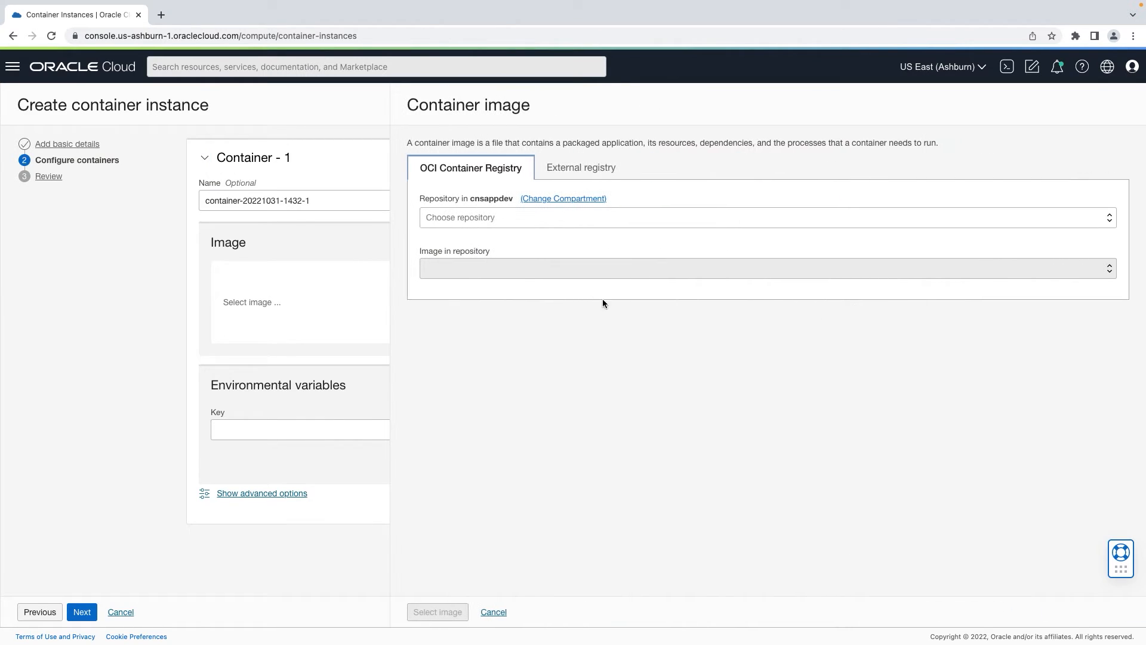
Assign the ci-helloworld:latest image from OCI Container Registry to Container - 1
{"action": "left_click", "coordinate": [761, 218]}
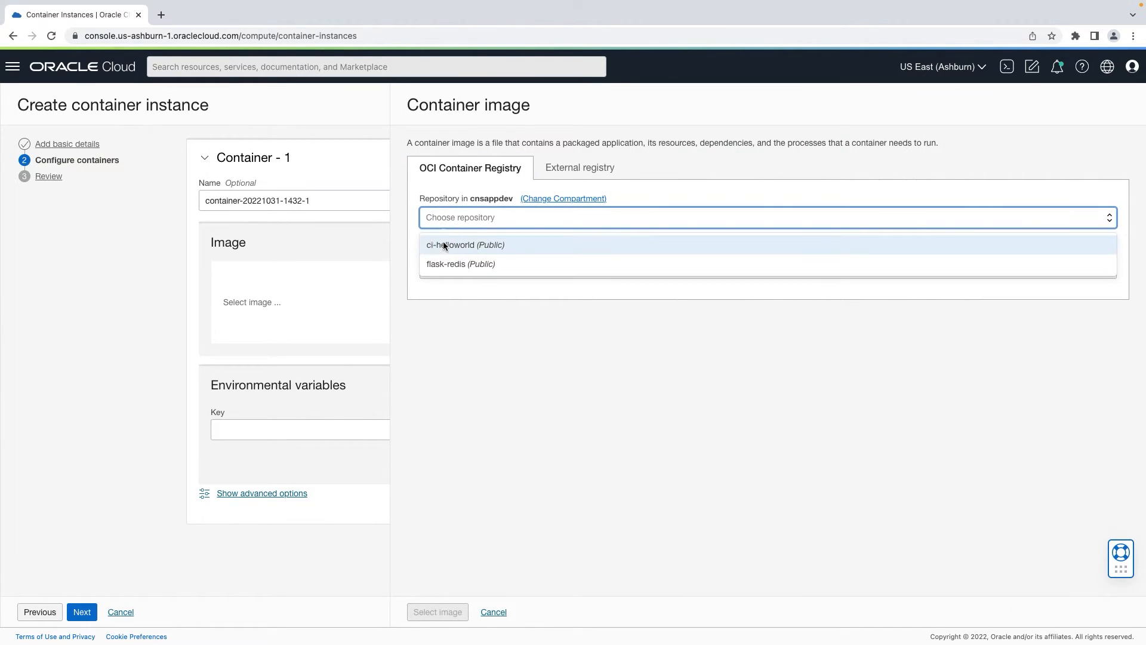
{"action": "left_click", "coordinate": [465, 244]}
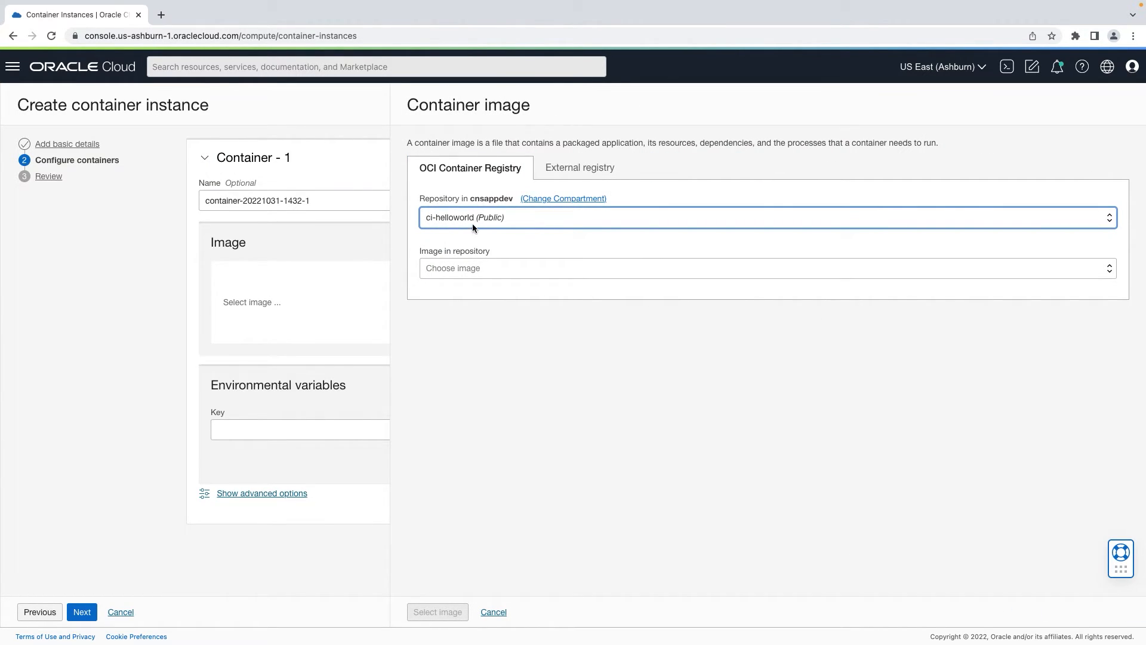
{"action": "left_click", "coordinate": [765, 268]}
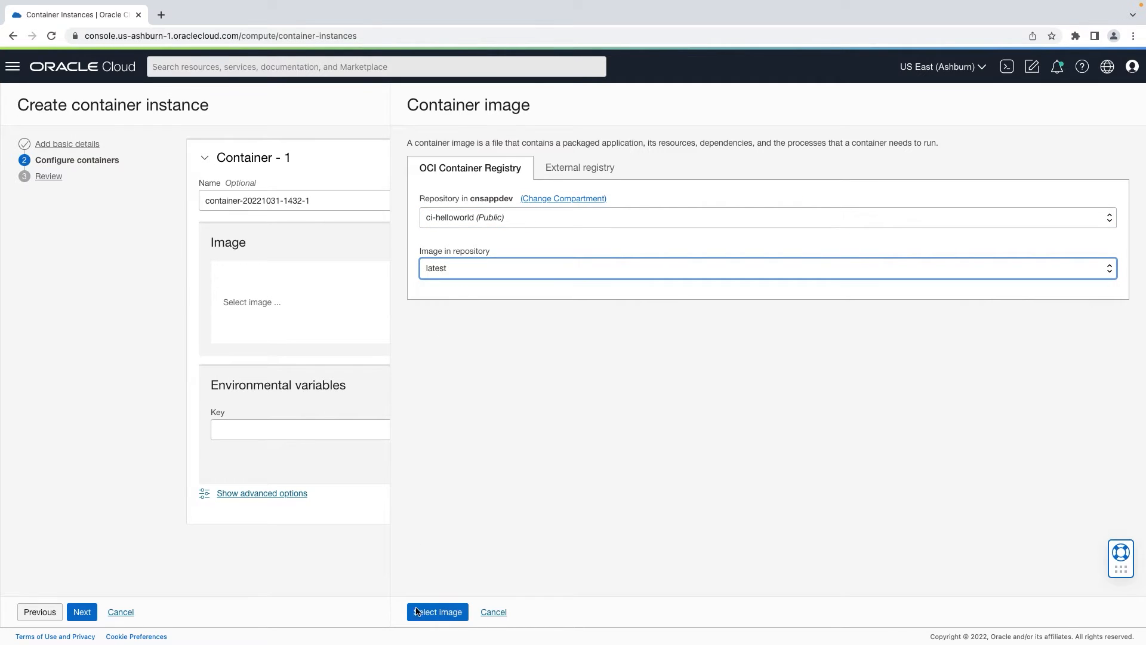
{"action": "left_click", "coordinate": [437, 611]}
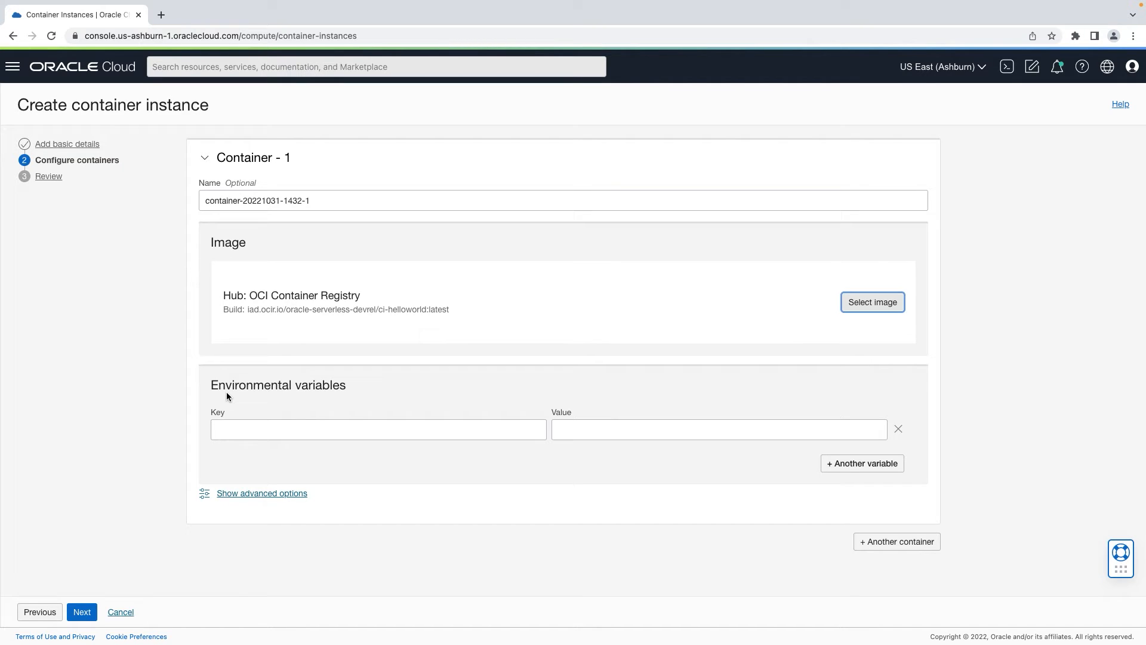
Review and create the container instance, then view its containers once Active
{"action": "left_click", "coordinate": [82, 612]}
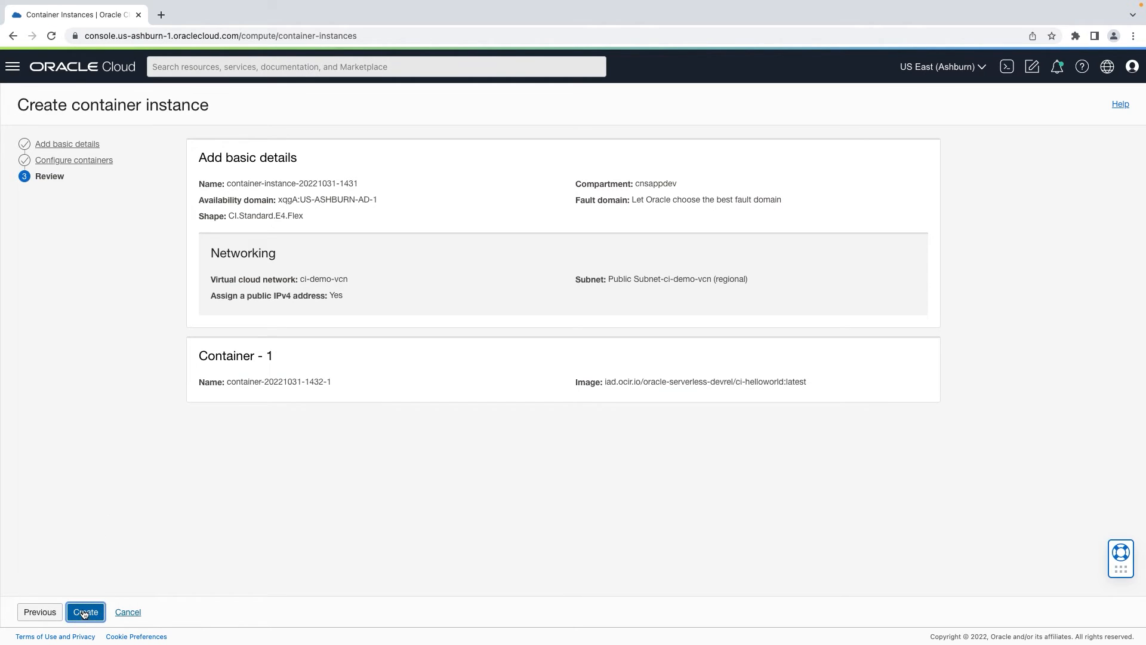
{"action": "left_click", "coordinate": [85, 611]}
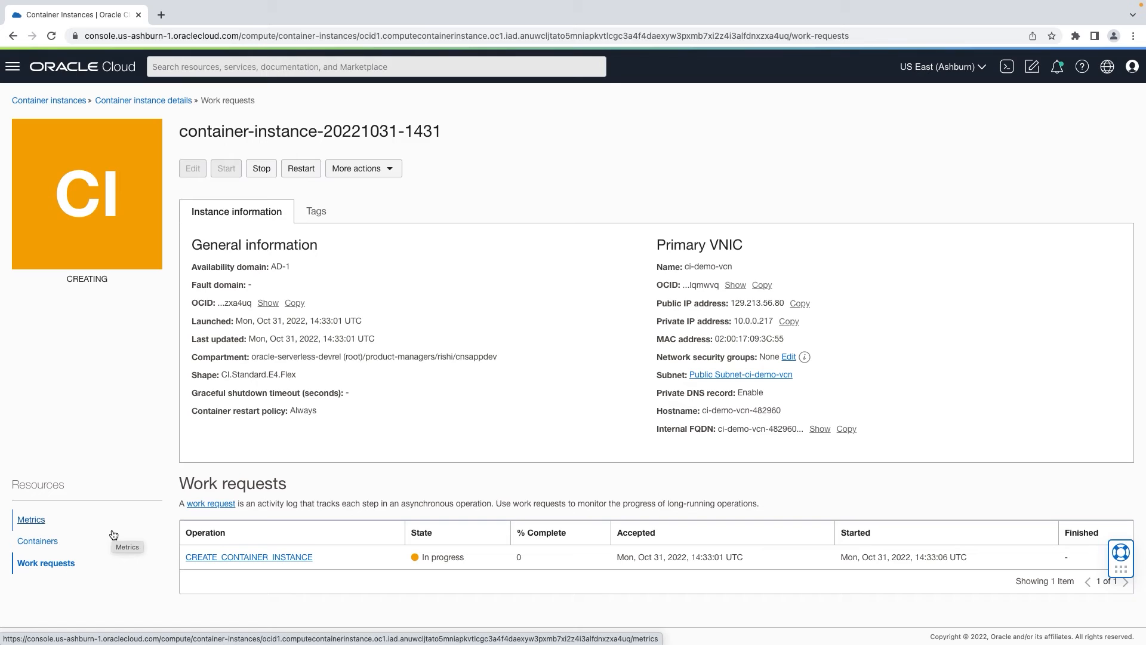
{"action": "left_click", "coordinate": [37, 541]}
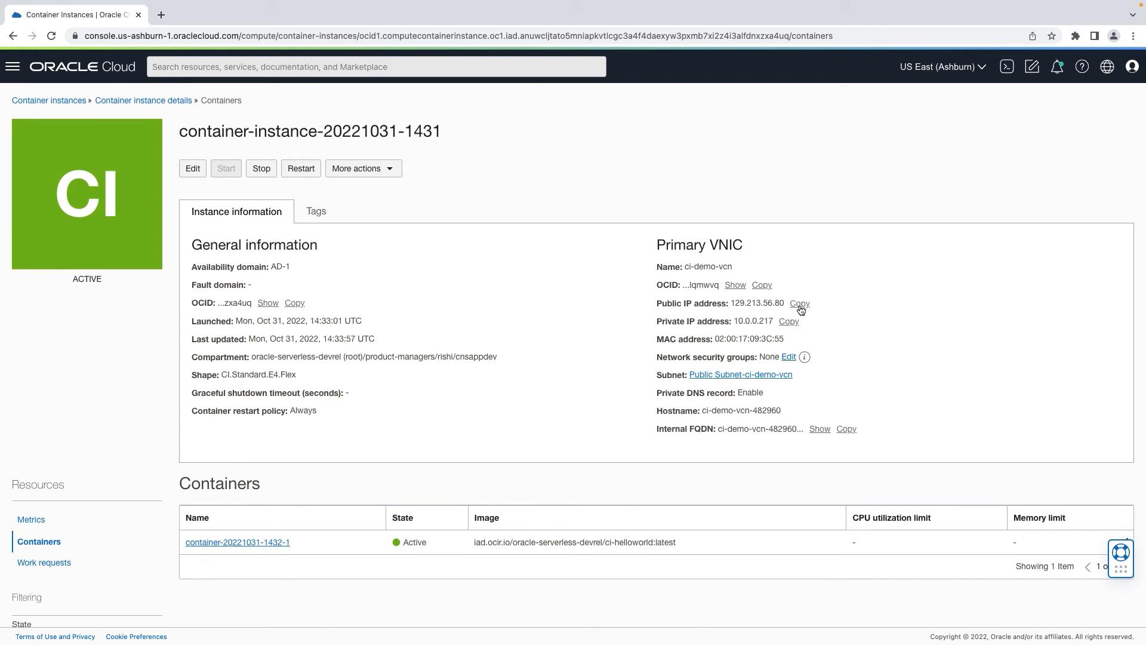
Copy public IP 129.213.56.80 and enter it in a new browser tab
{"action": "left_click", "coordinate": [302, 14]}
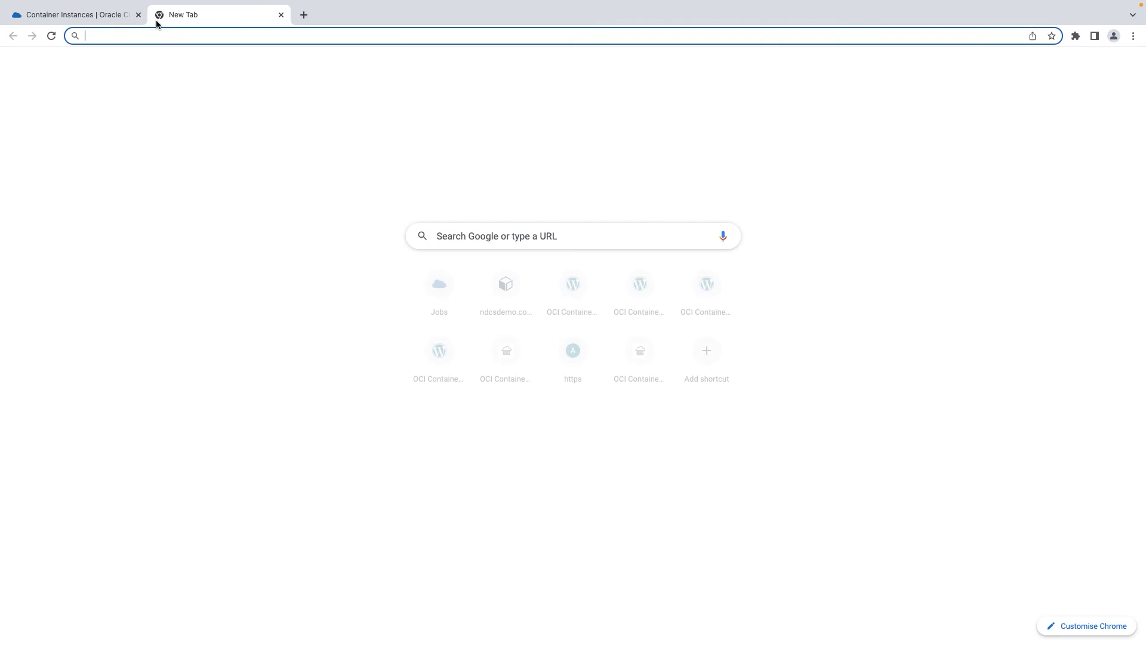
{"action": "type", "text": "129.213.56.80"}
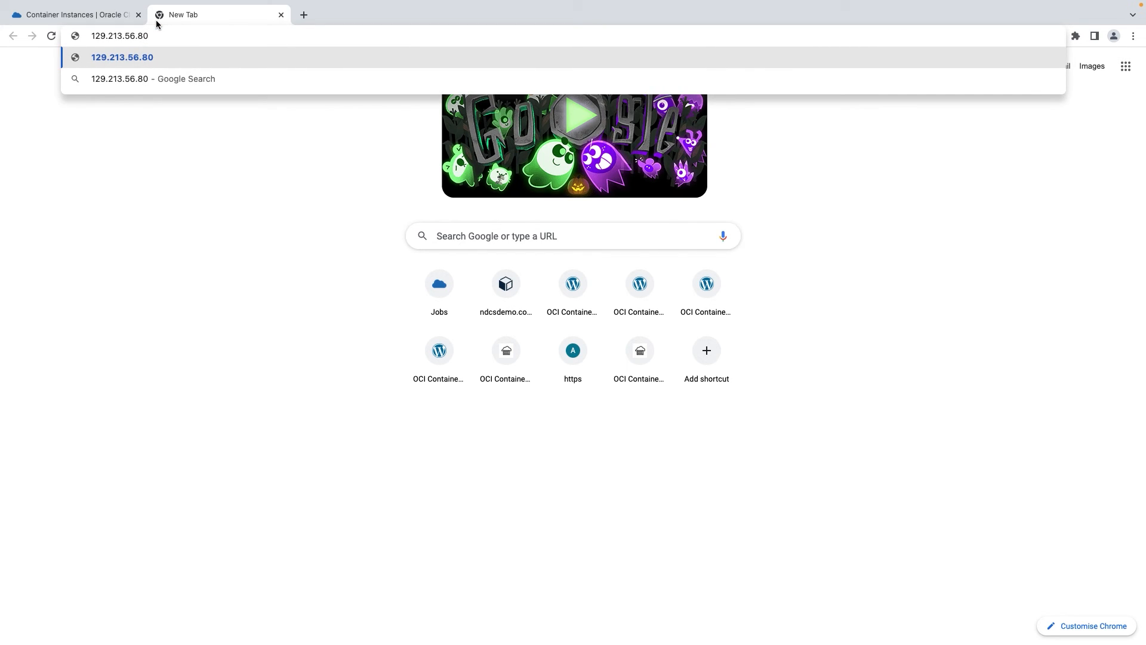